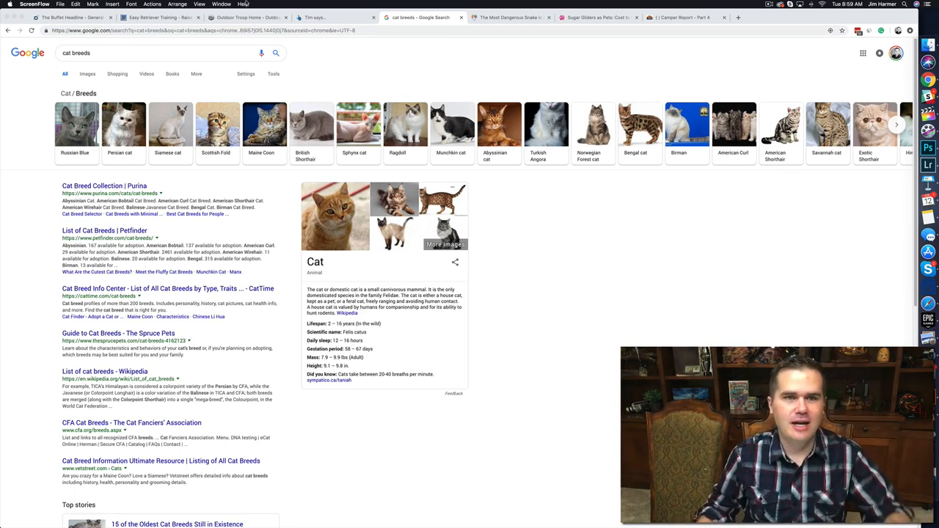
- Switch to the Ahrefs Keywords Explorer tab showing the 1,520,321 'cats' keyword ideas
click(334, 17)
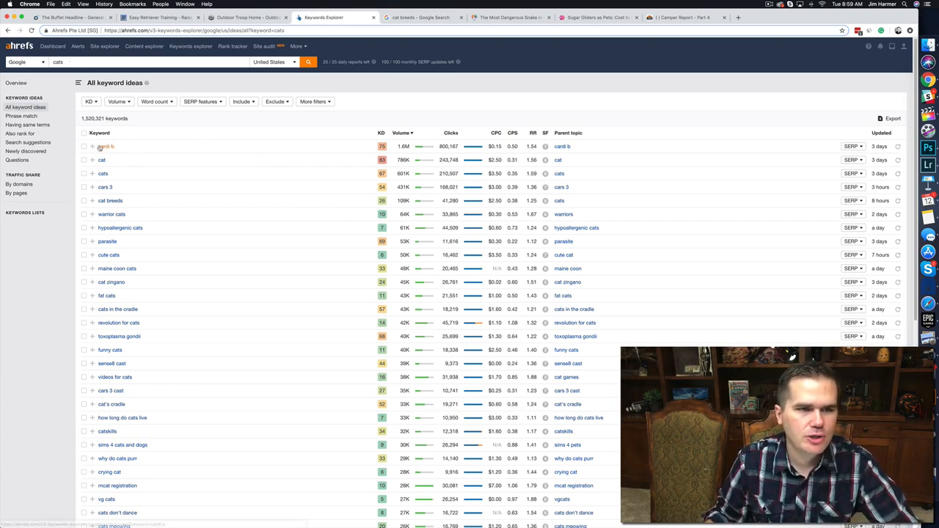
mouse_move(251, 224)
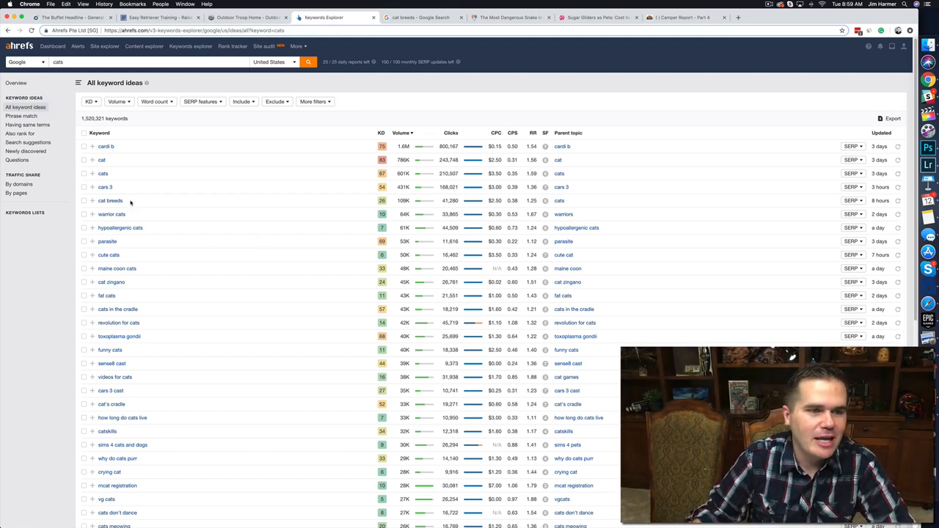
mouse_move(110, 200)
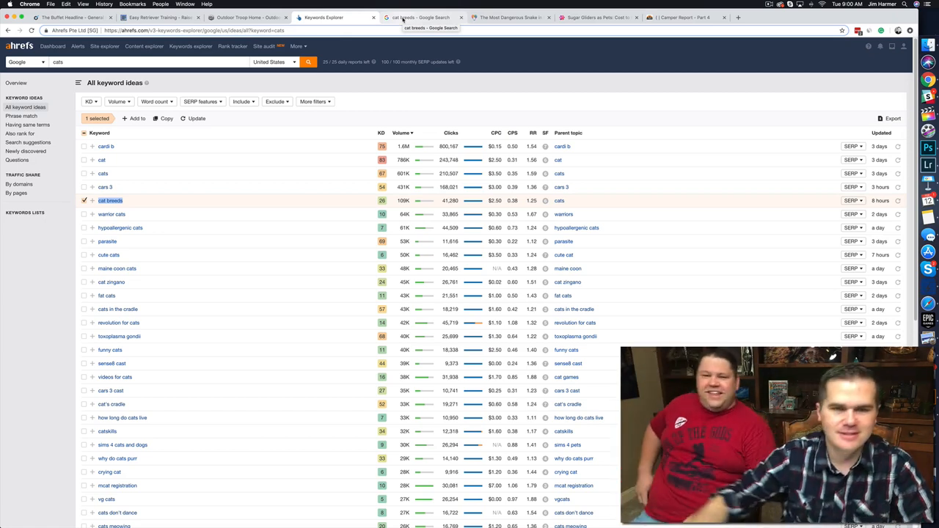
- Return to the 'cat breeds' Google results and scroll through the breed articles
click(421, 17)
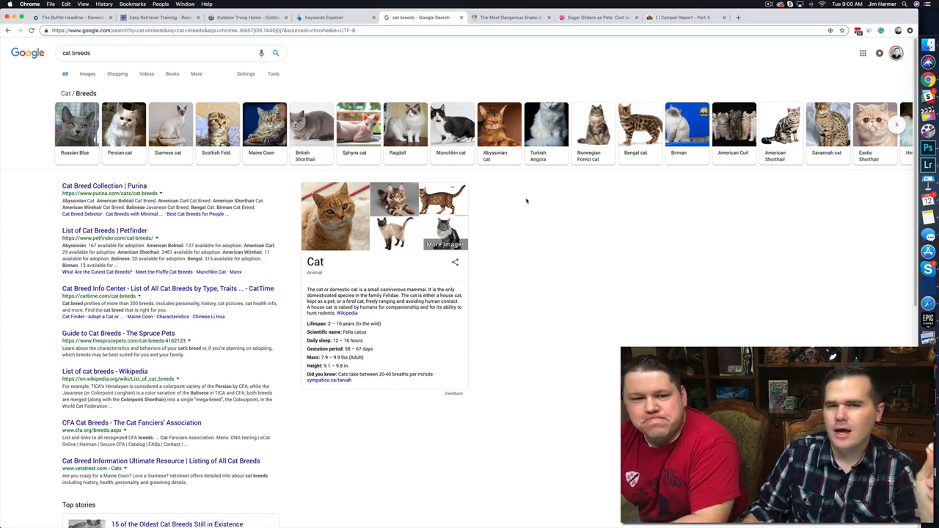
scroll(down, 3)
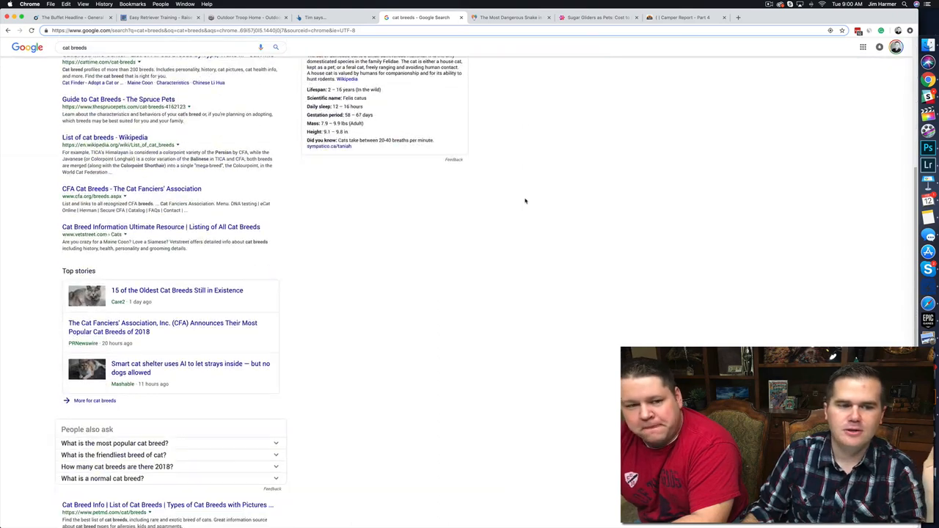
scroll(down, 3)
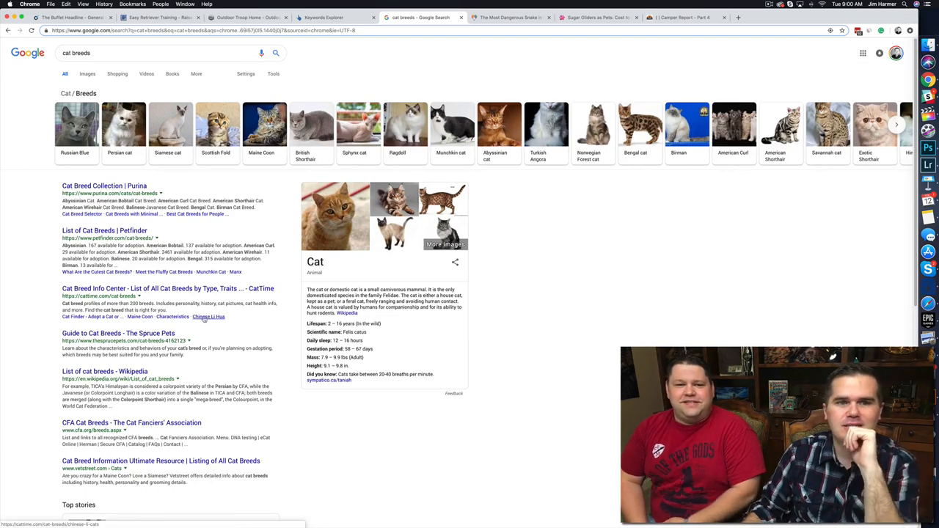
click(326, 17)
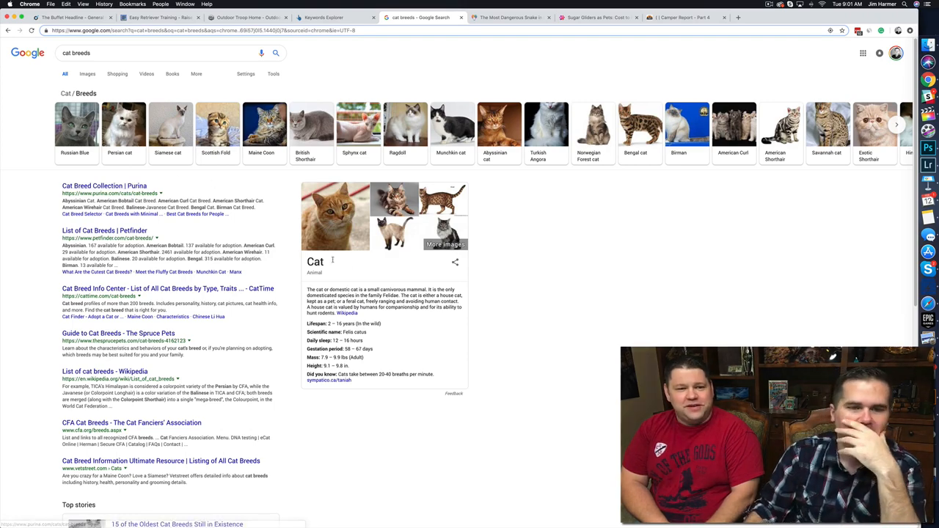
- Switch to Snake Owner's 'The Most Dangerous Snake in the World' article
click(510, 17)
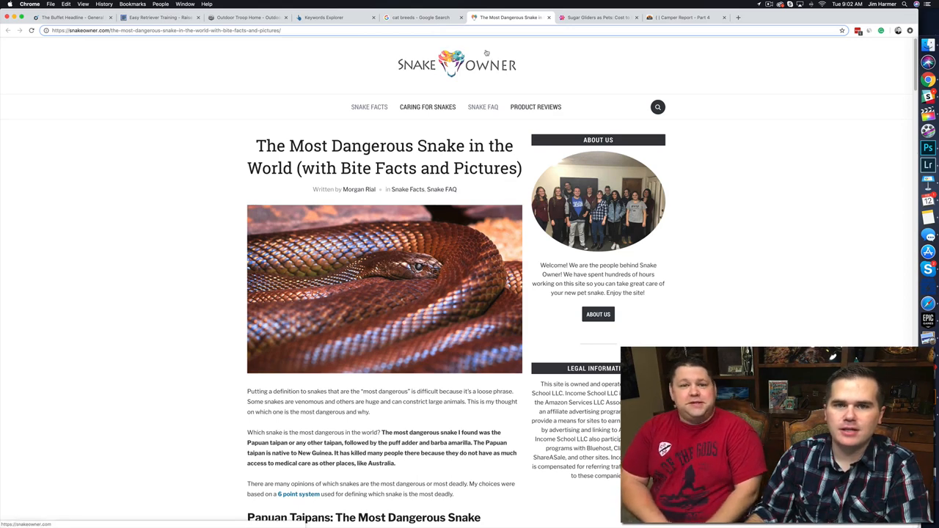
- Search Google for 'deadly snake' from the results tab
click(420, 17)
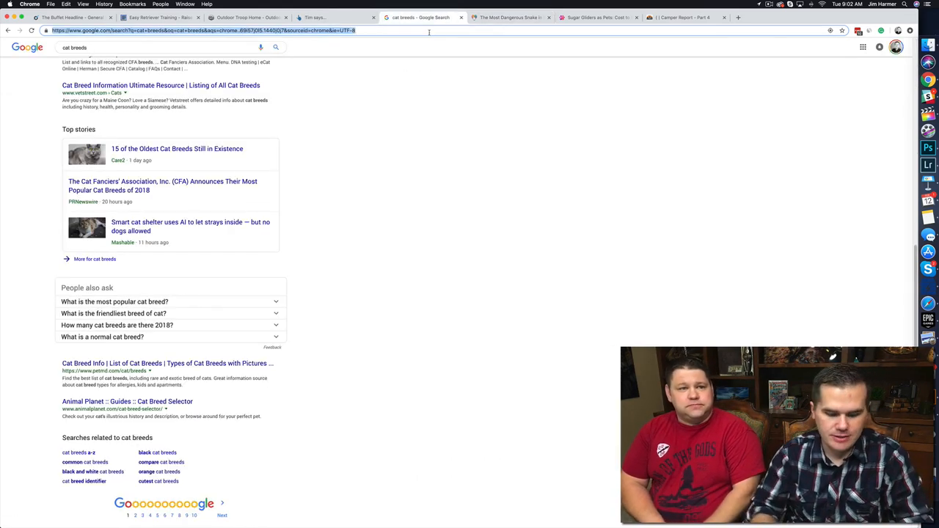
text(deadly sna)
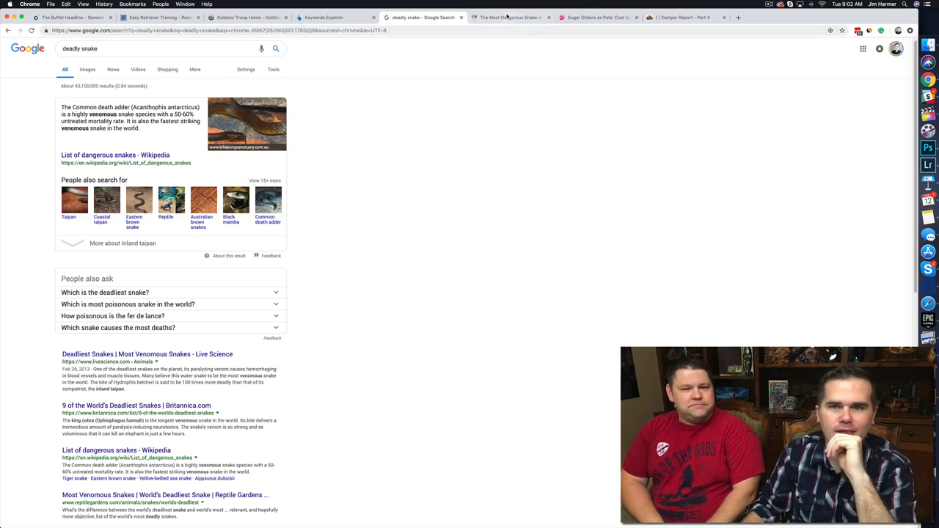
- Switch back to the 'The Most Dangerous Snake in the World' article tab
click(509, 17)
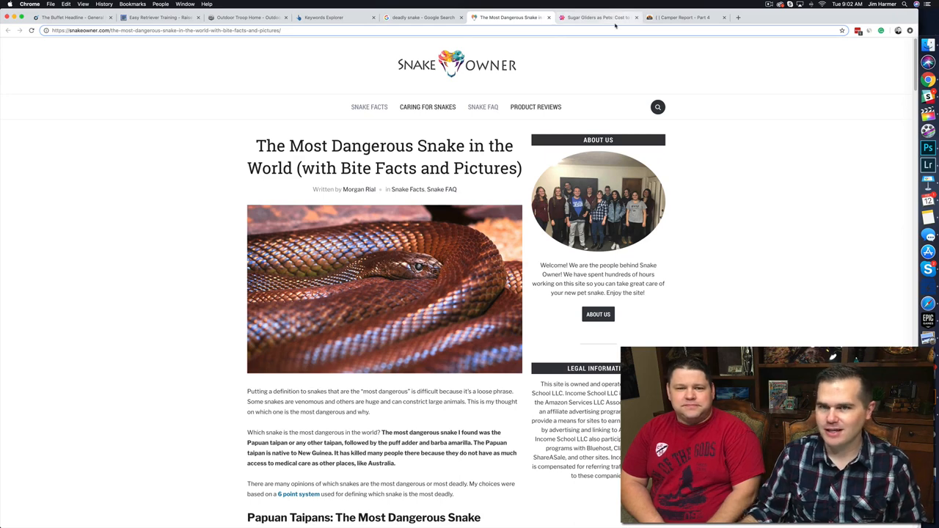
- Open the Embora Pets sugar gliders article and select 'and More Info' in its headline
click(598, 17)
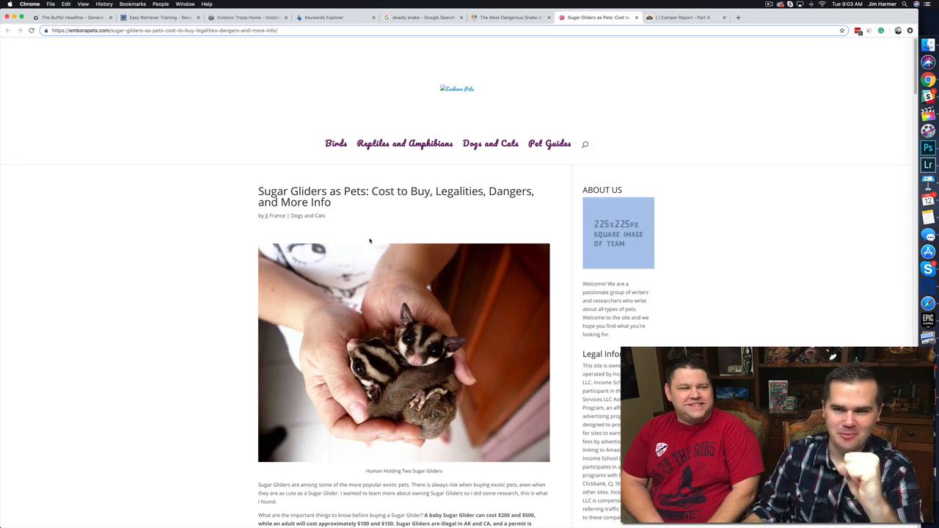
scroll(down, 3)
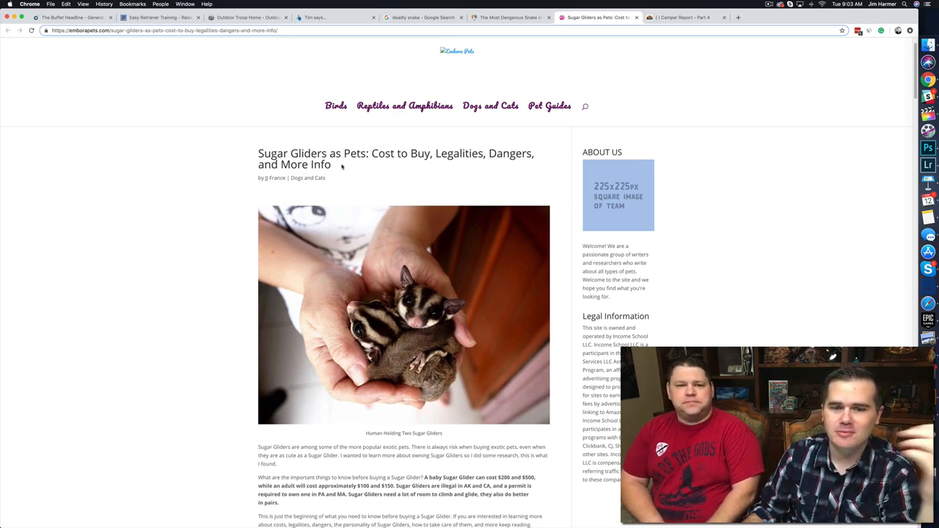
drag(282, 164, 331, 164)
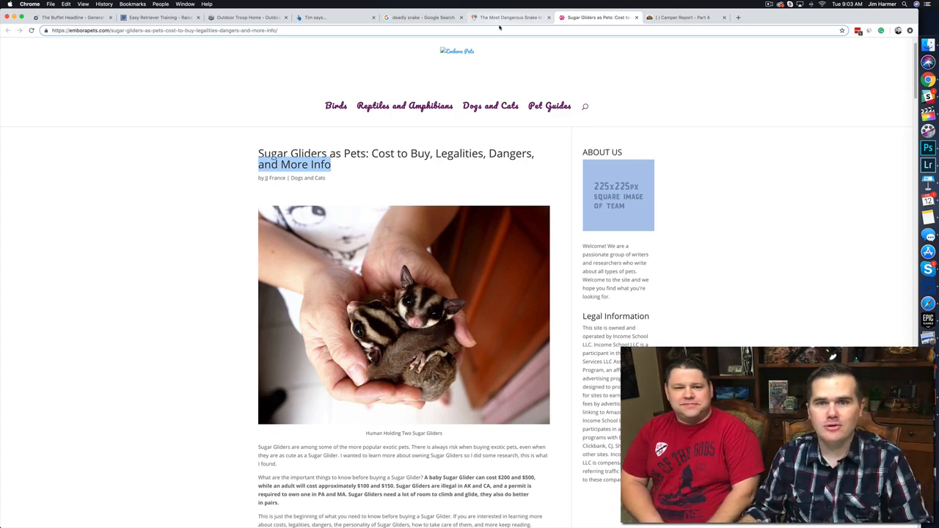
- Search Google for 'sugar gliders as pets', browse results, then return to the Embora Pets article
click(510, 17)
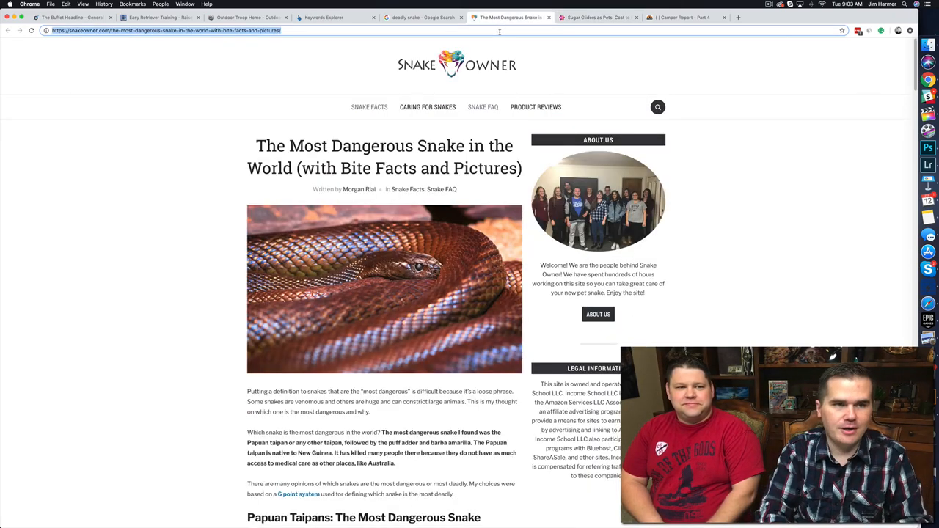
text(sugar gliders a)
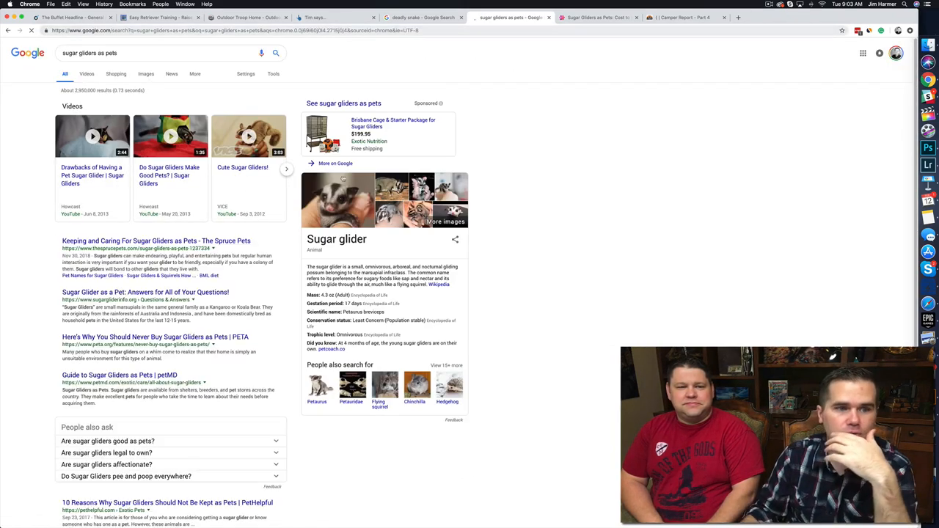
scroll(down, 3)
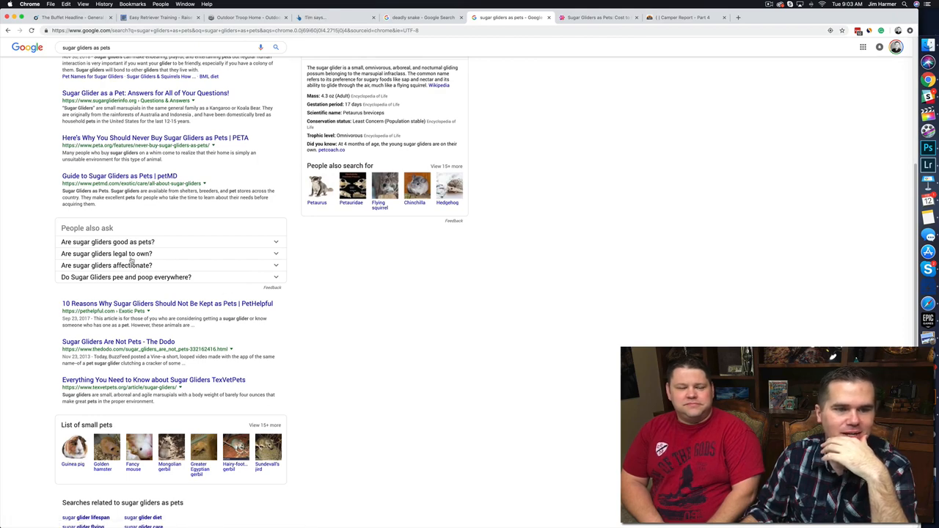
scroll(down, 3)
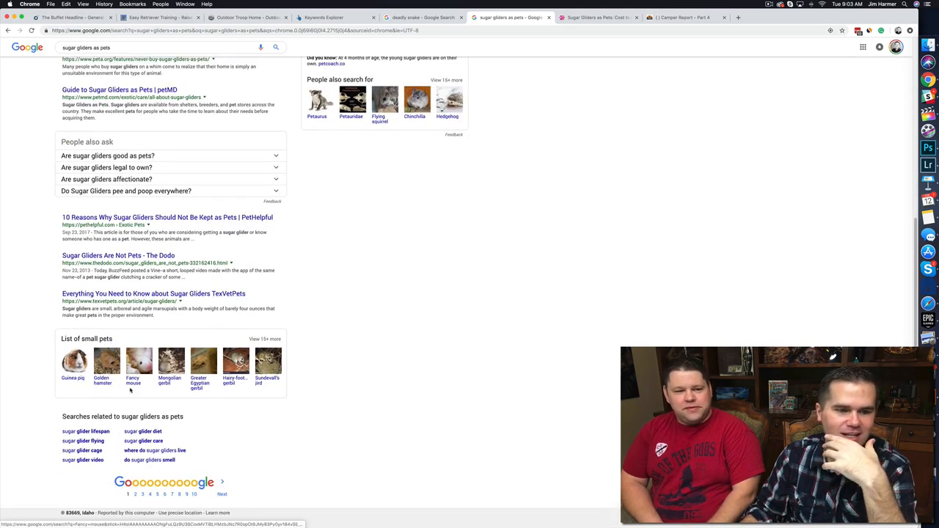
scroll(up, 3)
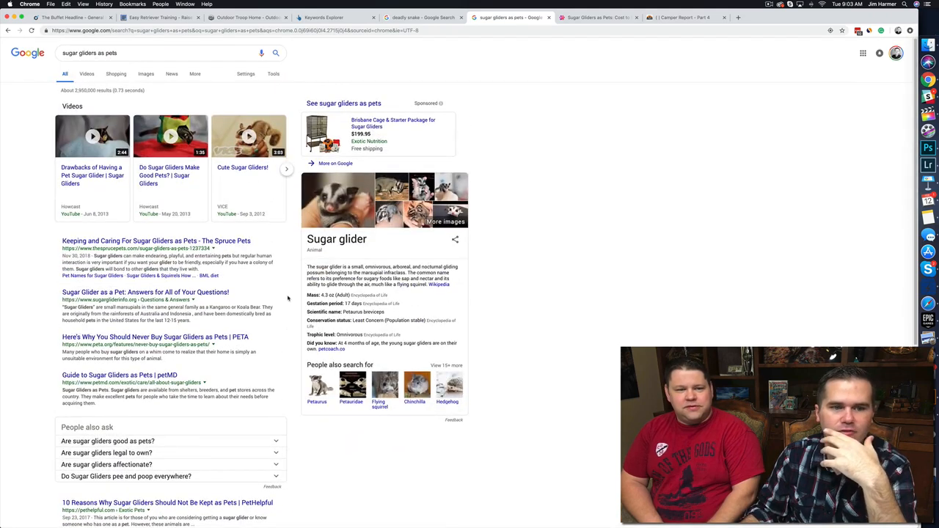
click(598, 17)
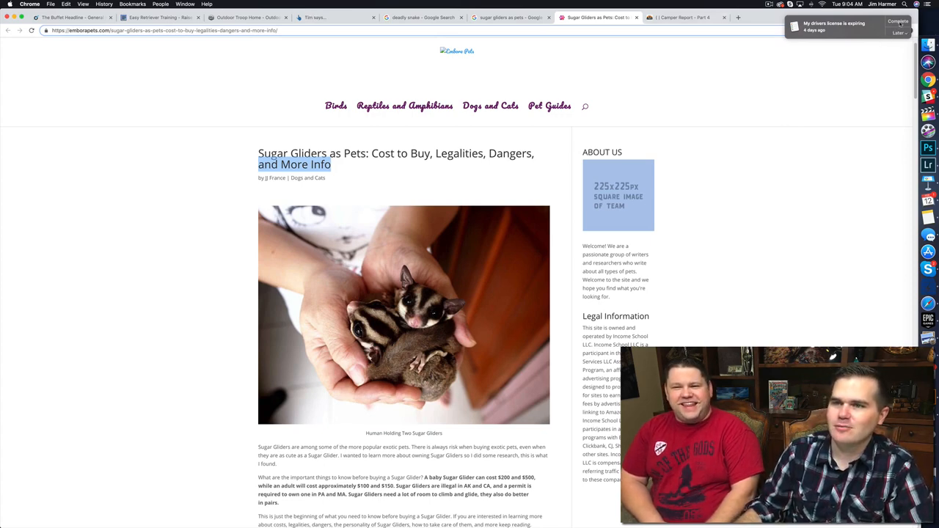
click(898, 33)
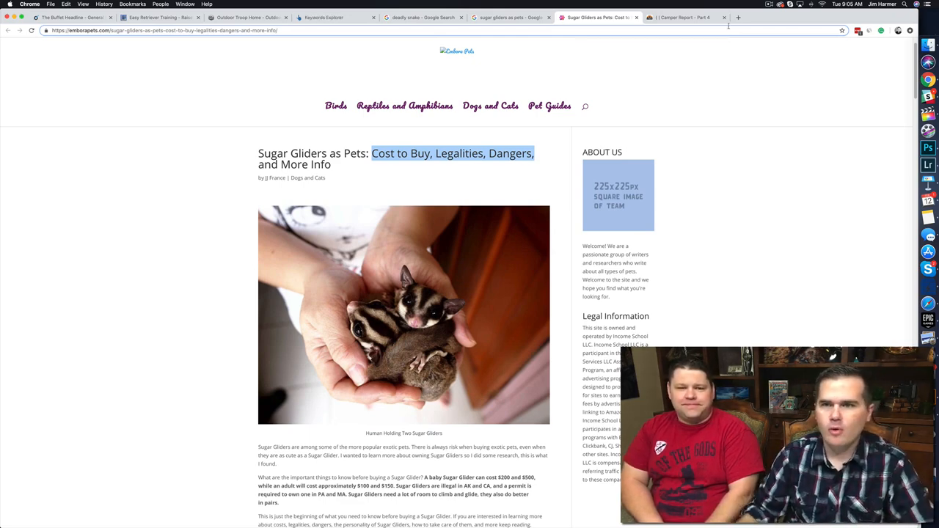
- Open incomeschool.com/immersion in a new tab and browse the 4-Day Immersion page
click(738, 17)
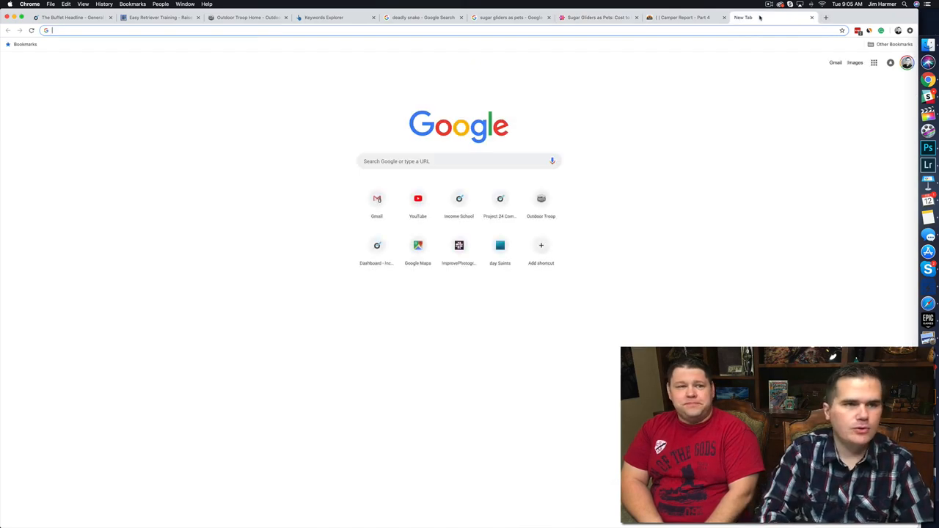
text(incomeschool.com/immersion/)
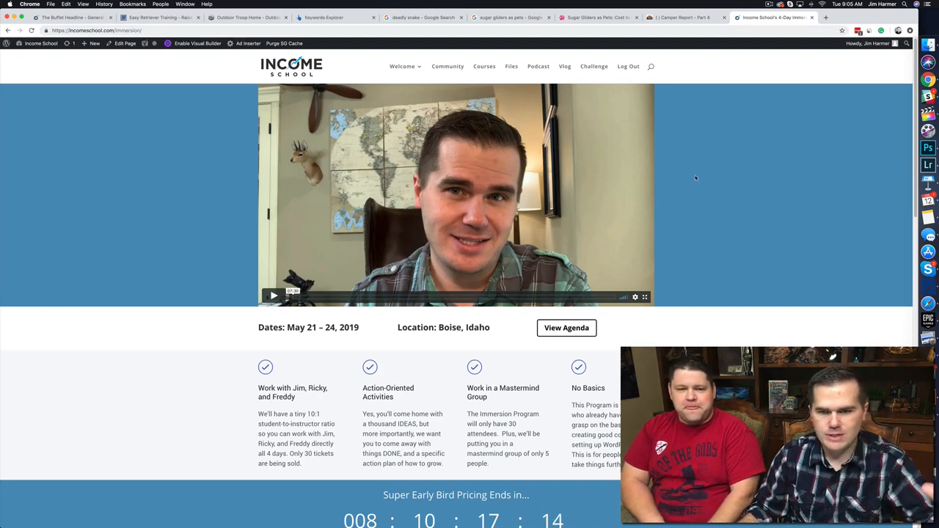
scroll(down, 3)
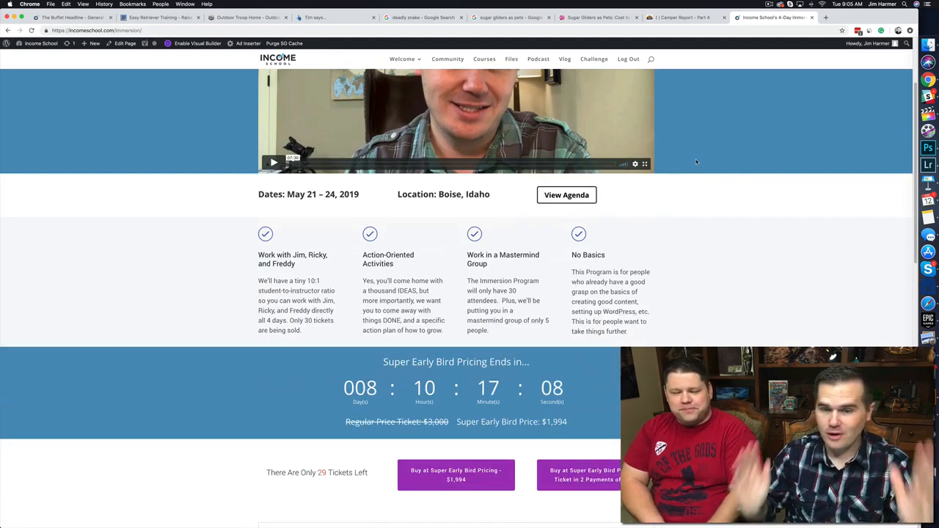
scroll(down, 3)
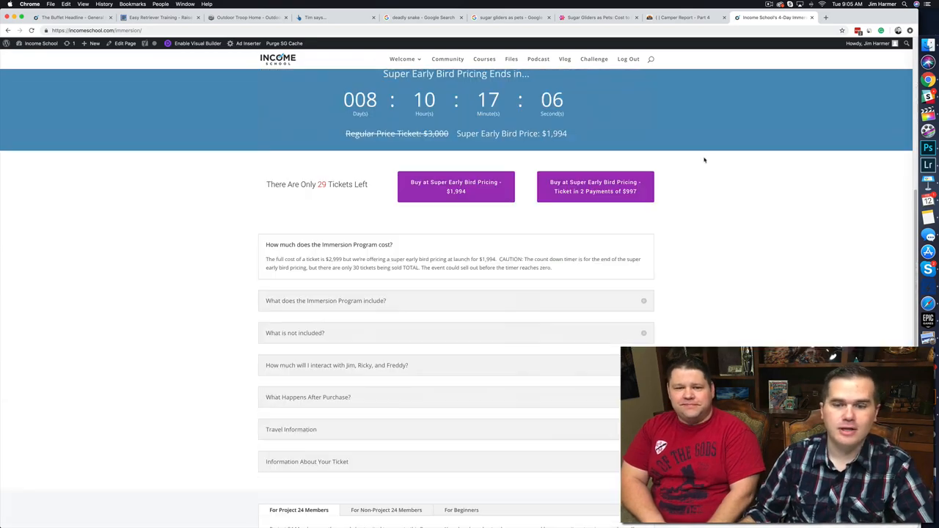
scroll(down, 3)
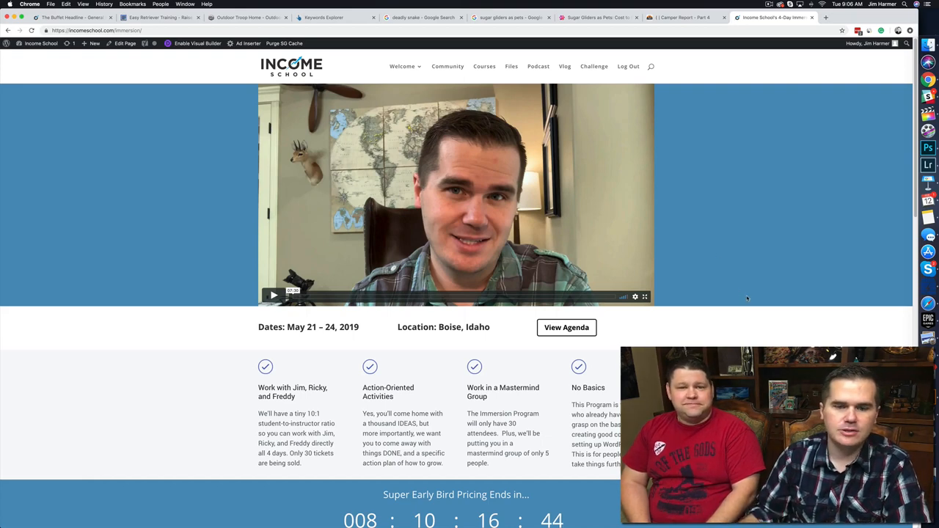
- Open the immersion agenda PDF and scroll to the Tuesday SEO Mastery Day schedule
scroll(down, 3)
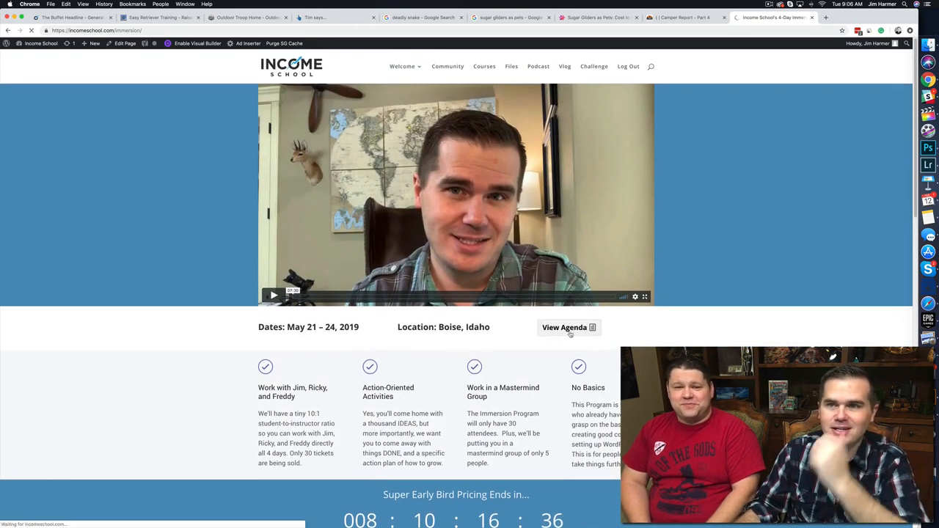
click(565, 327)
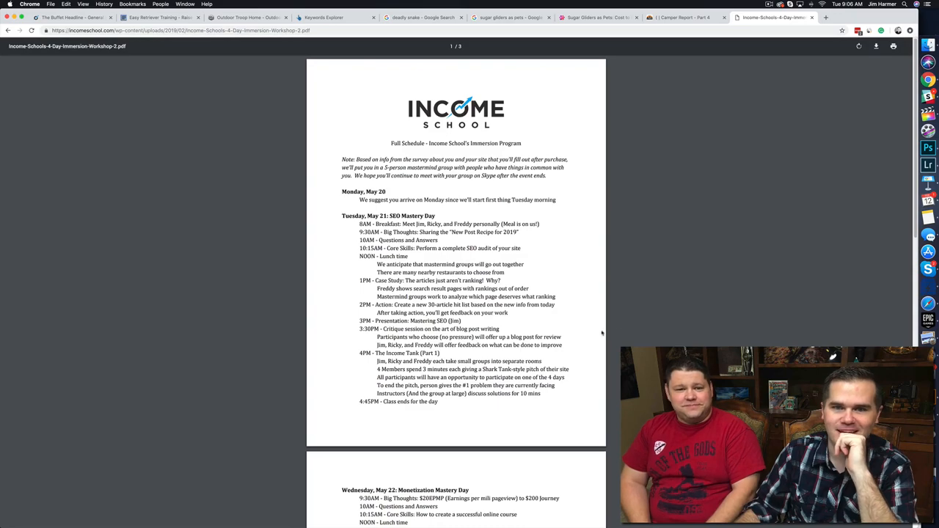
scroll(down, 3)
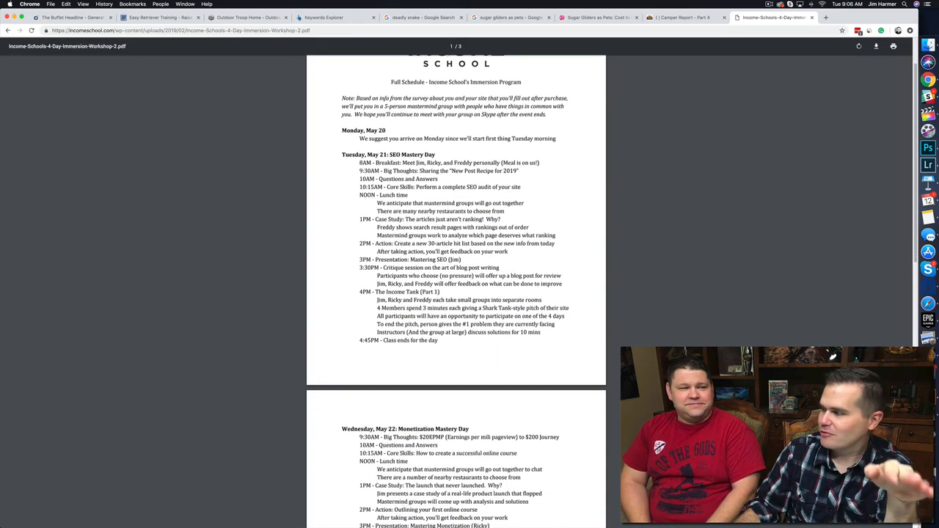